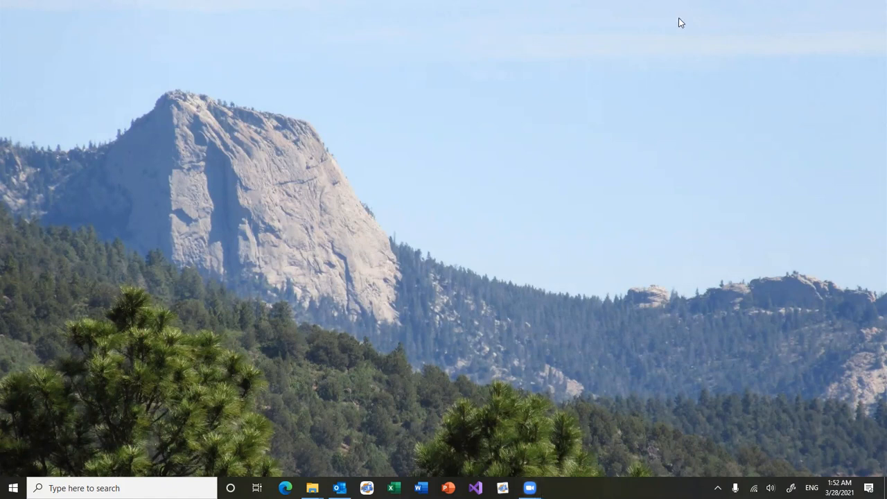
mouse_move(580, 180)
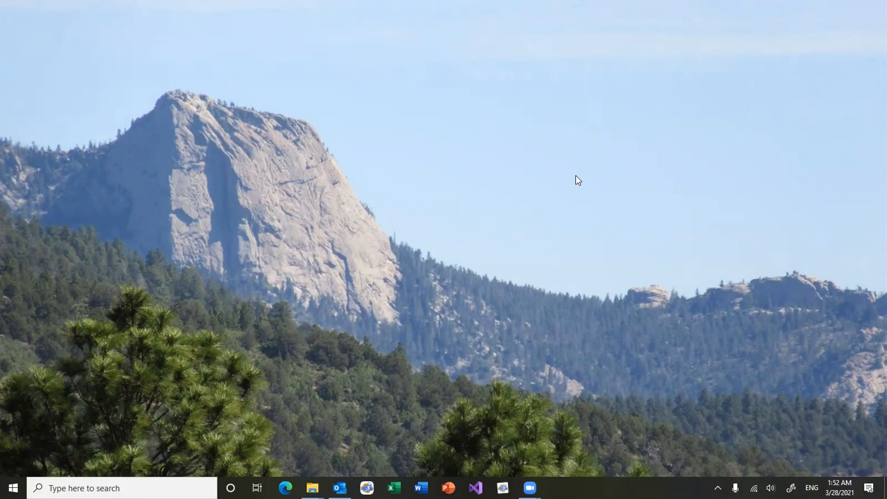
mouse_move(511, 315)
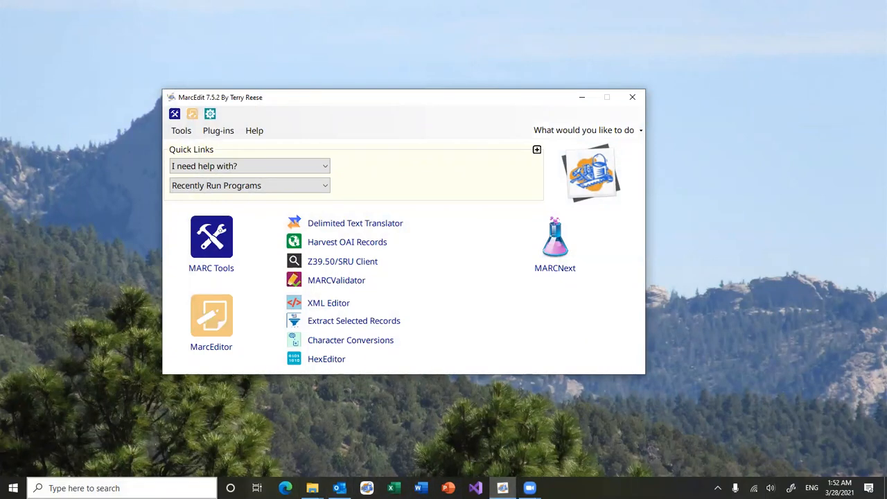
mouse_move(211, 325)
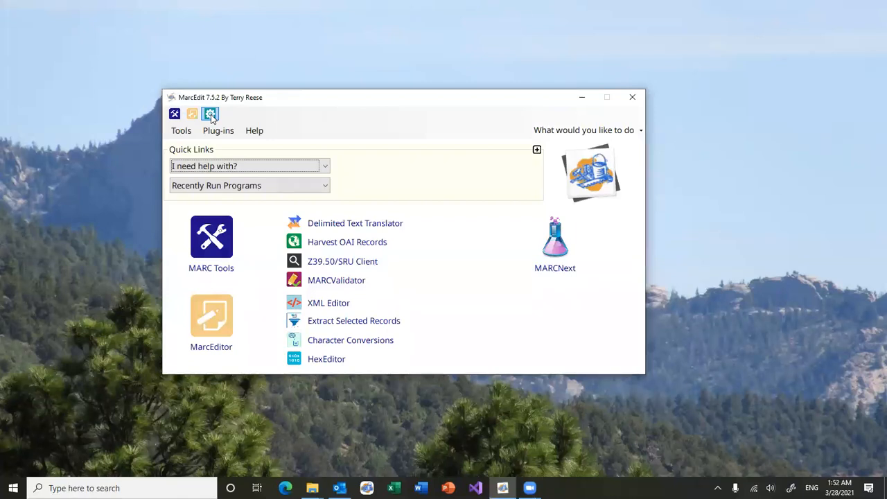
left_click(209, 114)
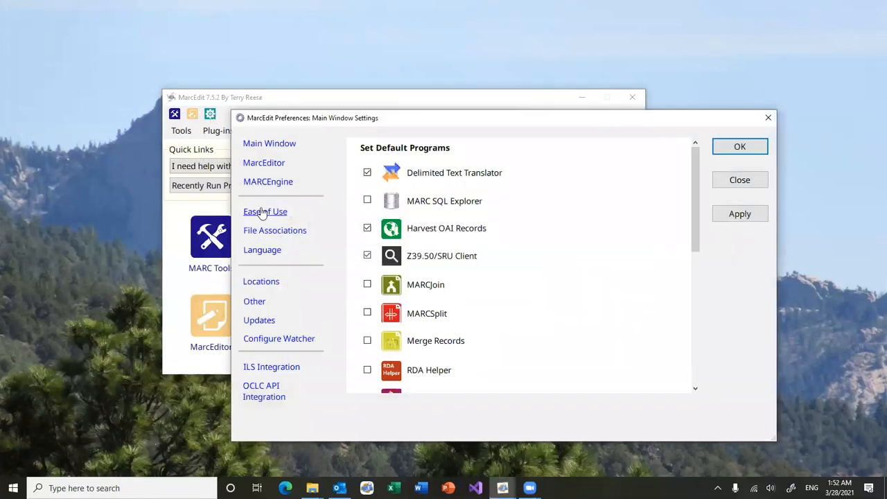
left_click(264, 162)
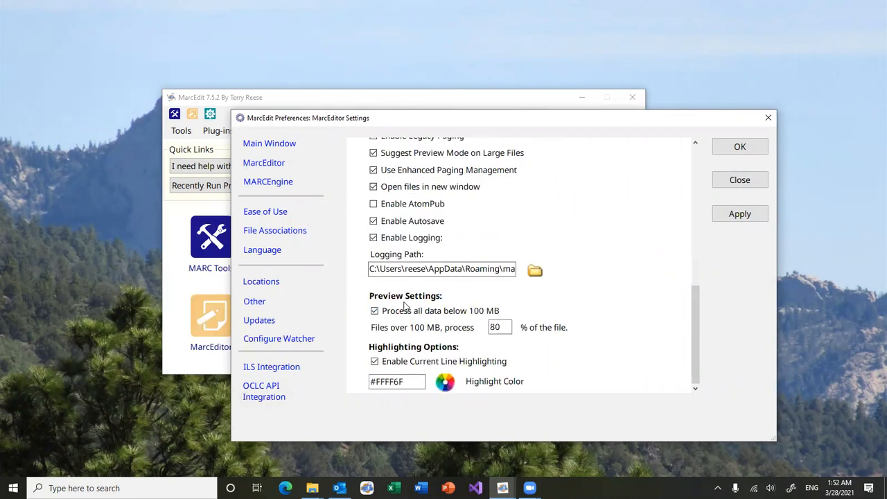
left_click(375, 310)
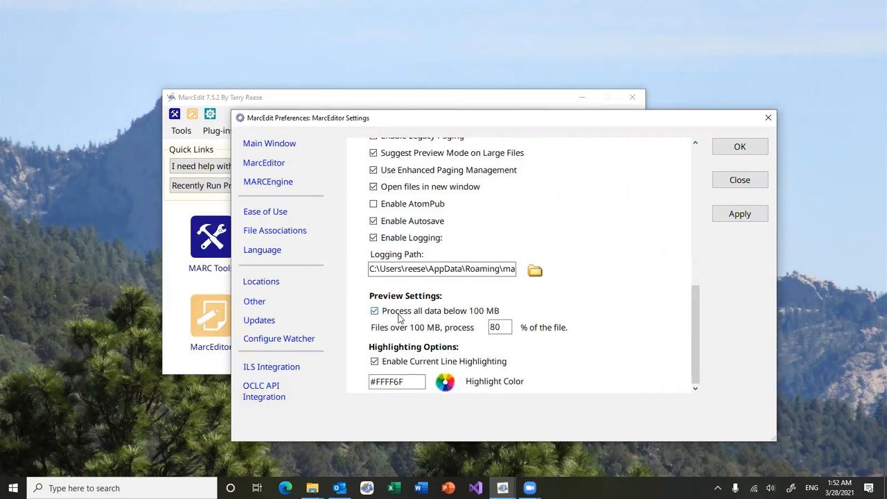
mouse_move(533, 318)
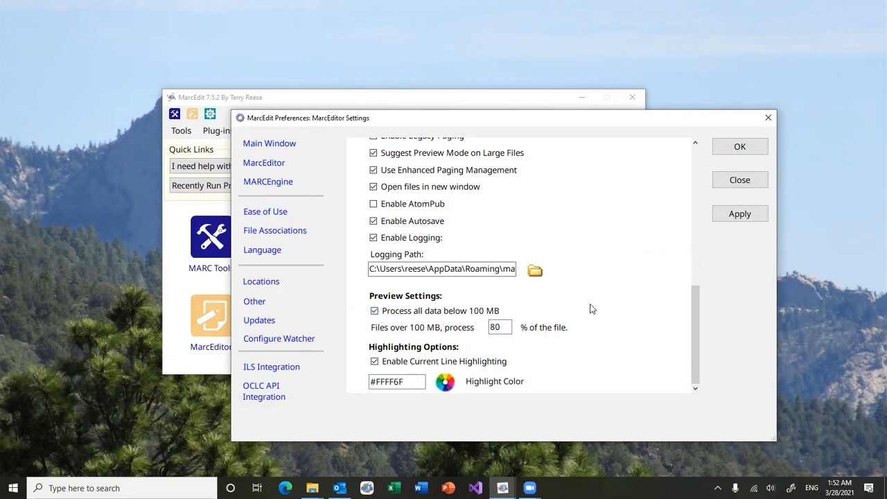
mouse_move(652, 290)
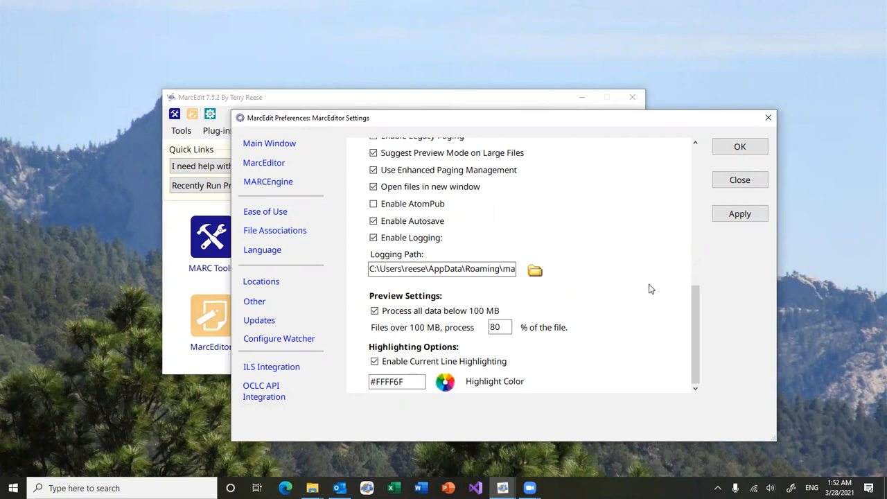
mouse_move(725, 233)
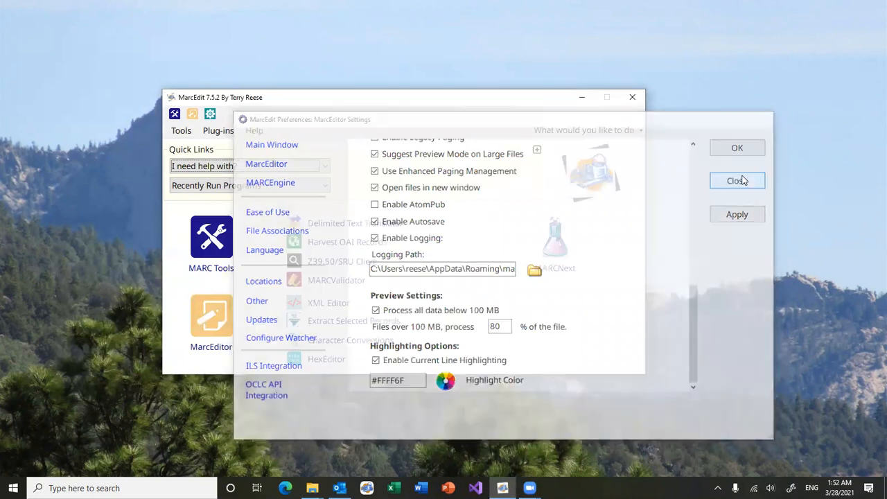
Launch the MarcEditor and load testrecords.mrk from Recent Files, then reach the Tools menu.
left_click(738, 180)
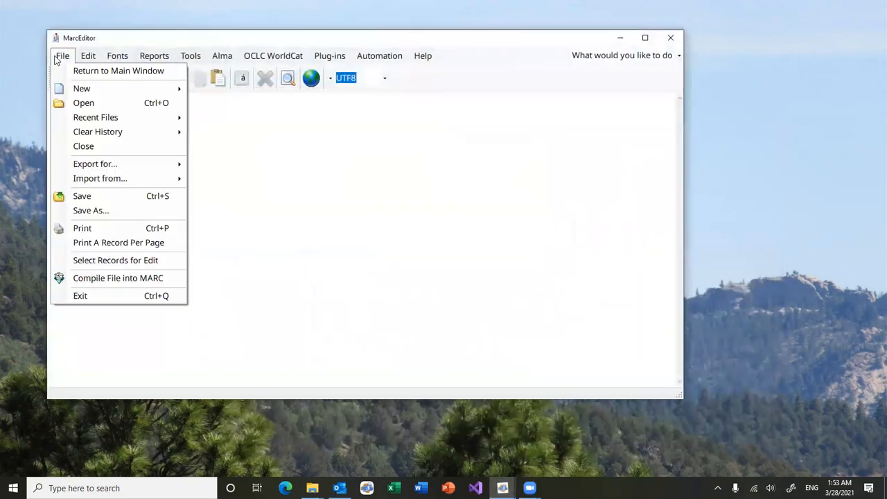
mouse_move(96, 117)
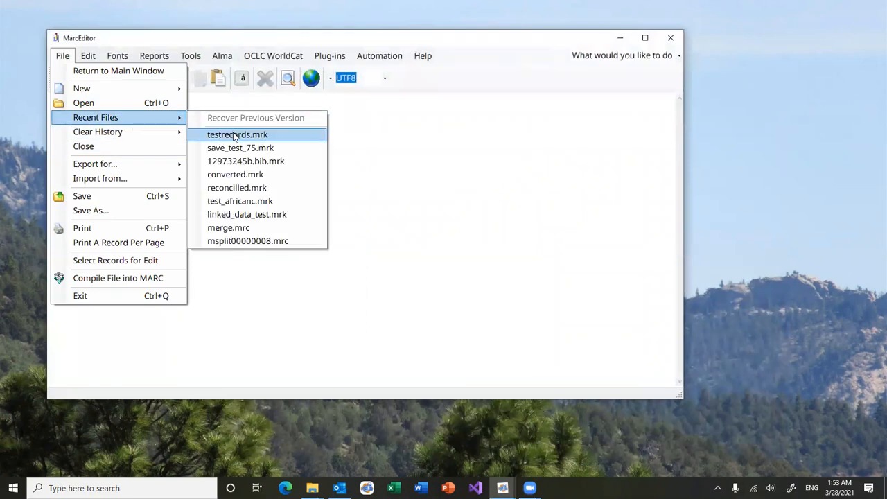
left_click(237, 135)
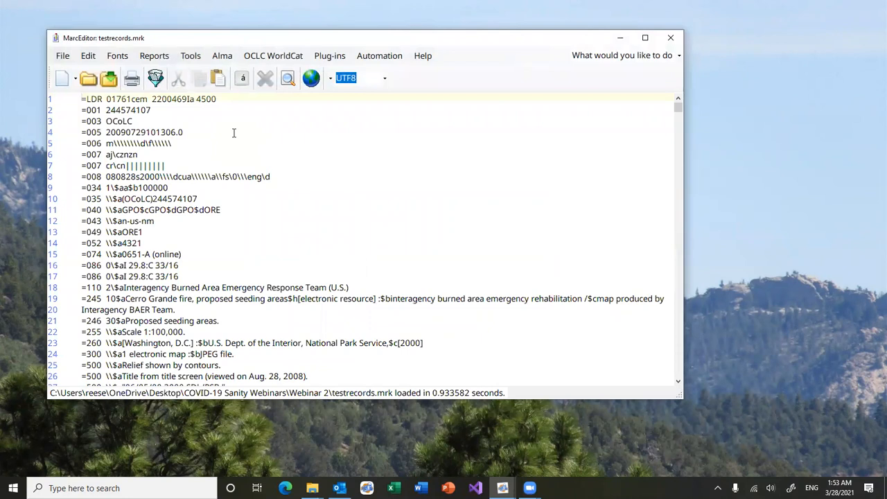
left_click(190, 55)
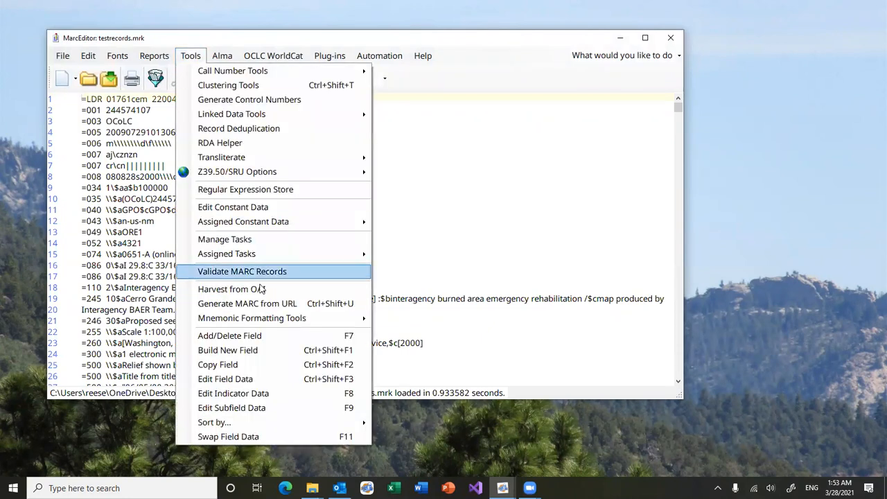
Run Edit Subfield Data deleting subfield h from field 245, confirm the 1286 modifications and close the tool.
left_click(232, 408)
type("h")
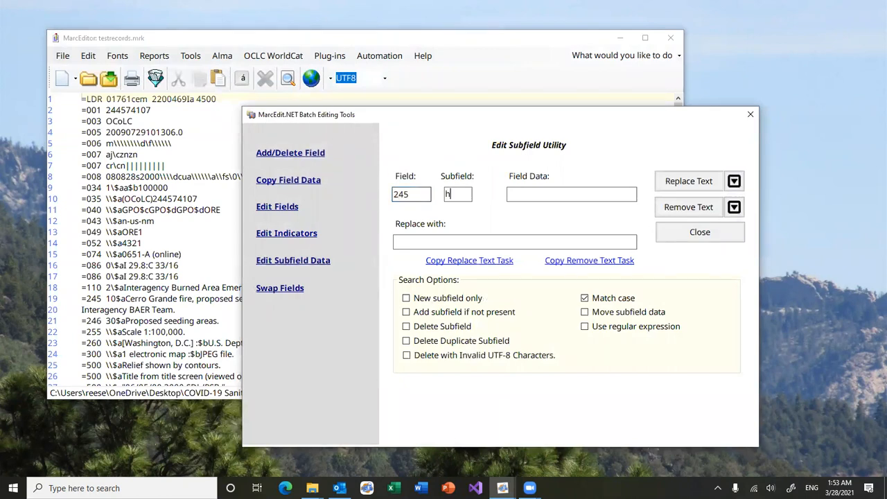
left_click(406, 326)
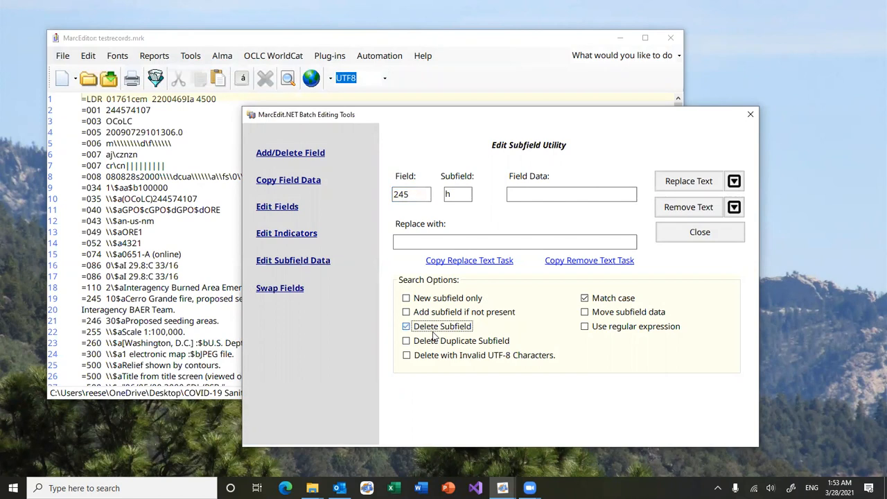
left_click(687, 207)
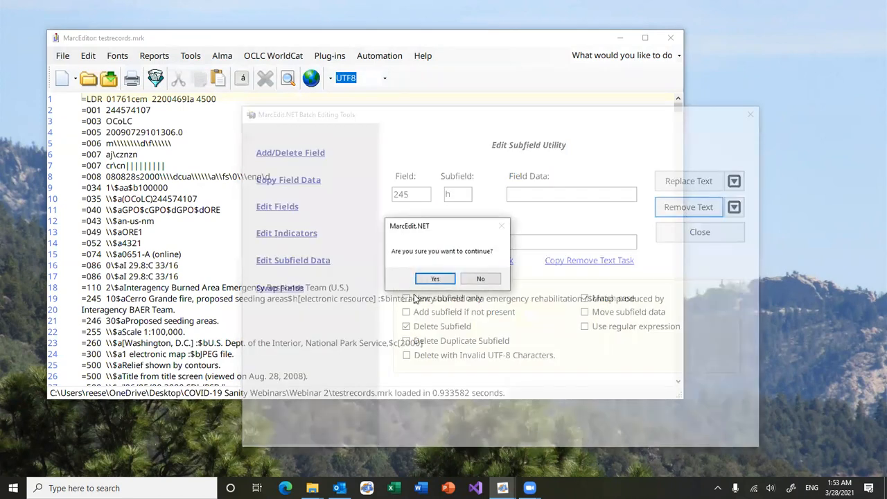
left_click(435, 278)
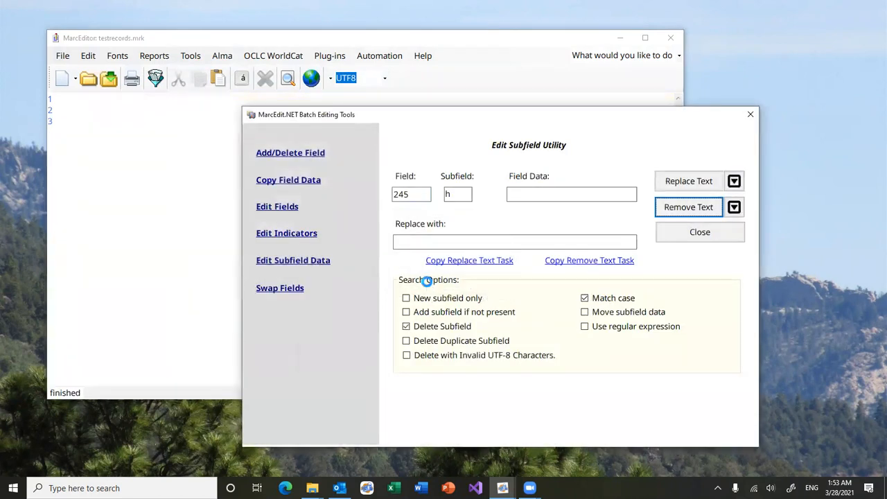
left_click(688, 207)
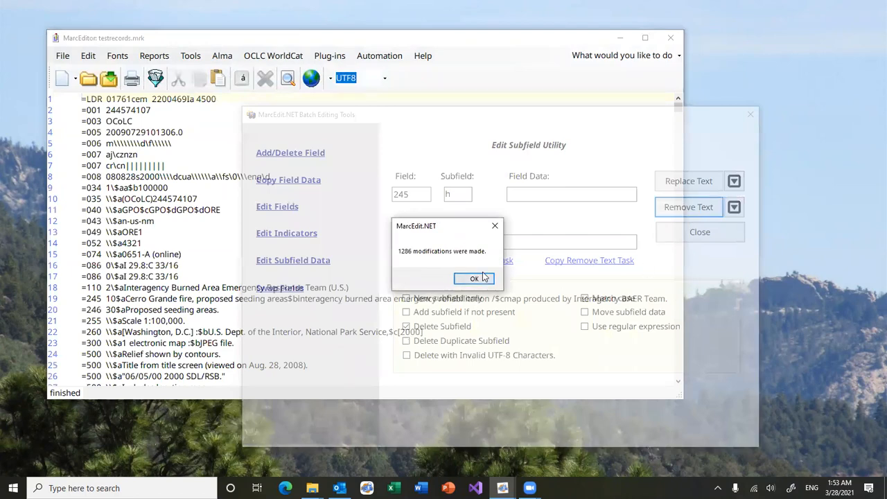
left_click(474, 277)
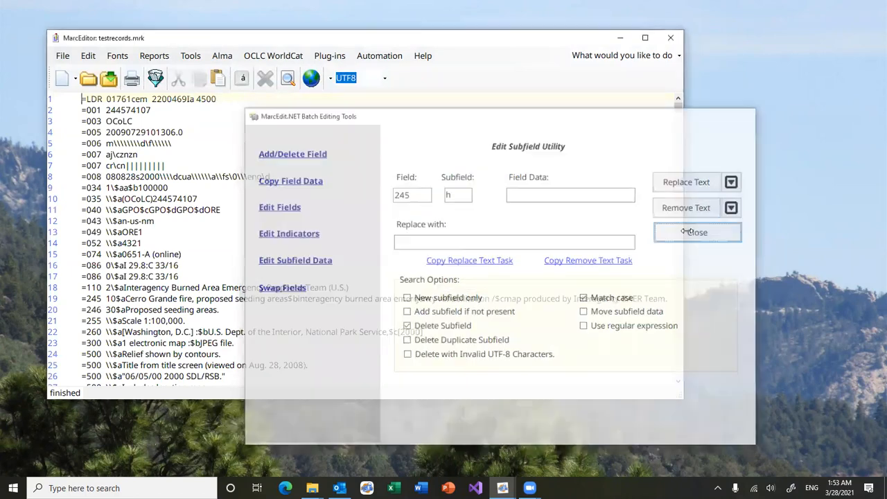
left_click(697, 233)
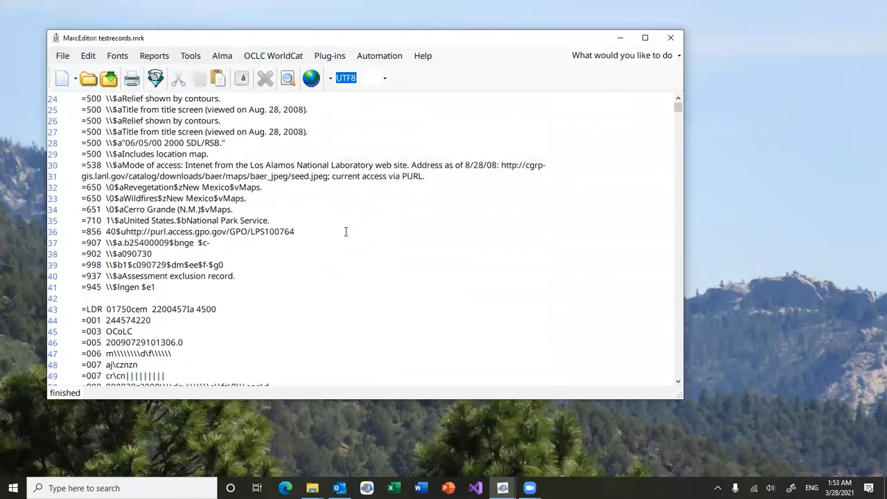
Undo the 245 $h deletion via Edit and return to Tools for the Edit Subfield Data utility.
left_click(87, 56)
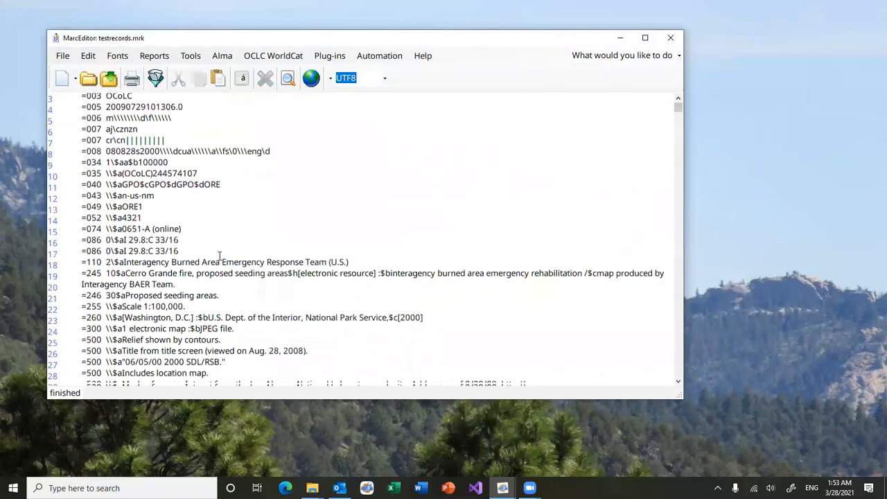
scroll("up", 3)
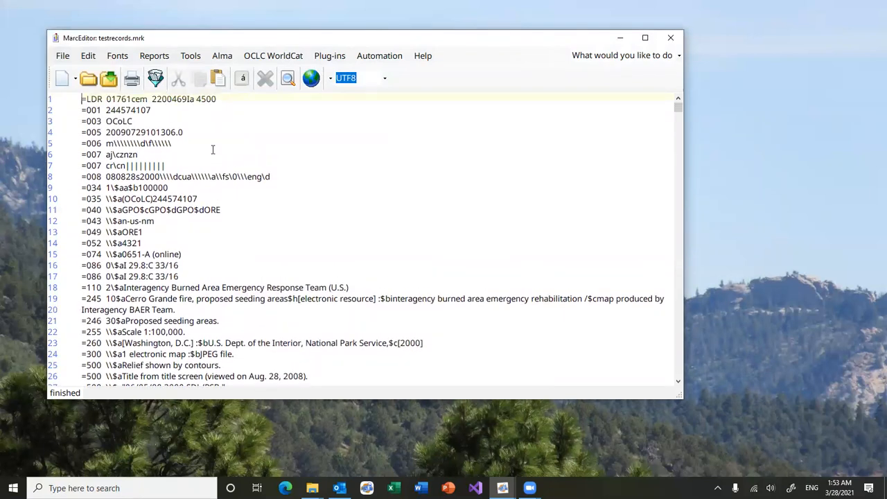
left_click(190, 55)
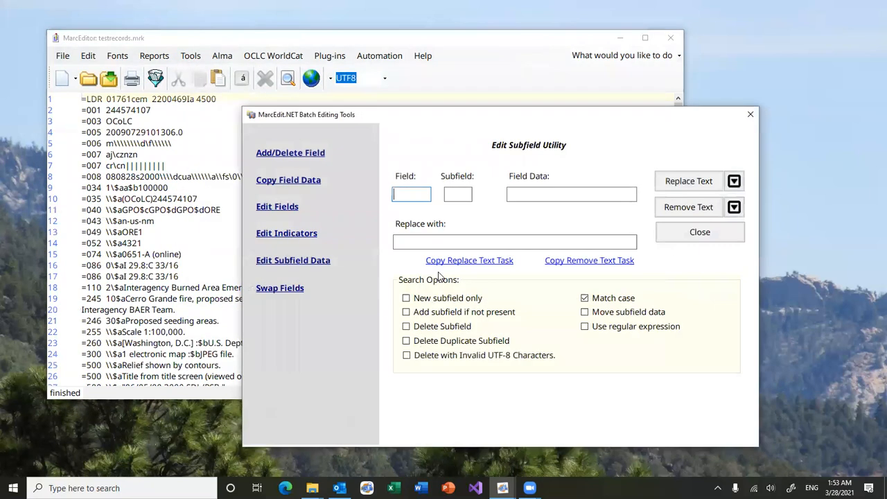
Set field 245, subfield h with Delete Subfield and run Preview instead of Remove Text, listing 1286 potential changes.
type("245")
left_click(458, 194)
type("h")
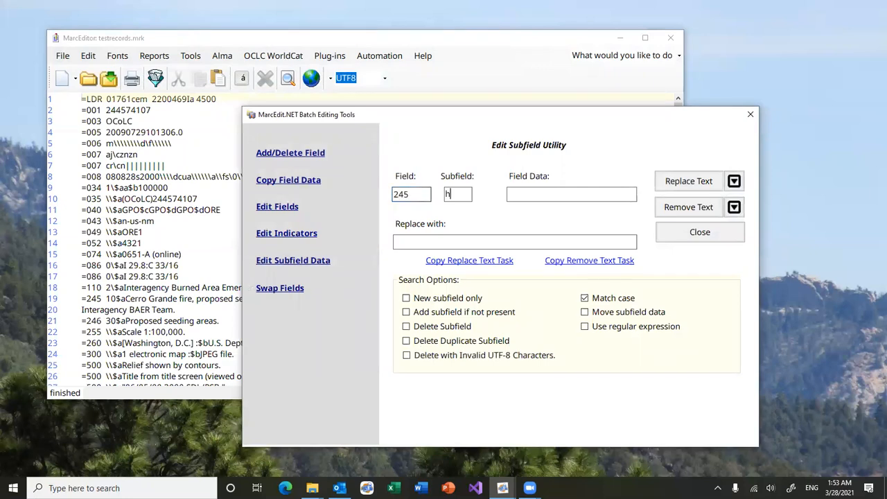
left_click(406, 326)
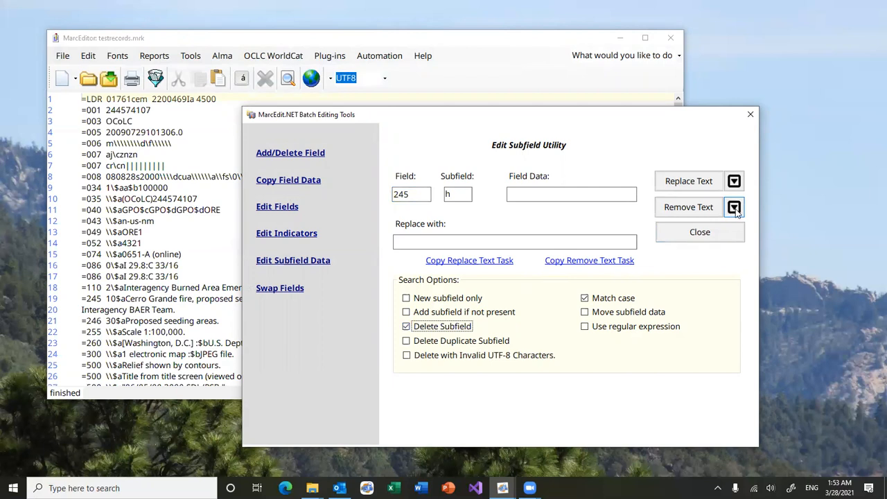
left_click(735, 207)
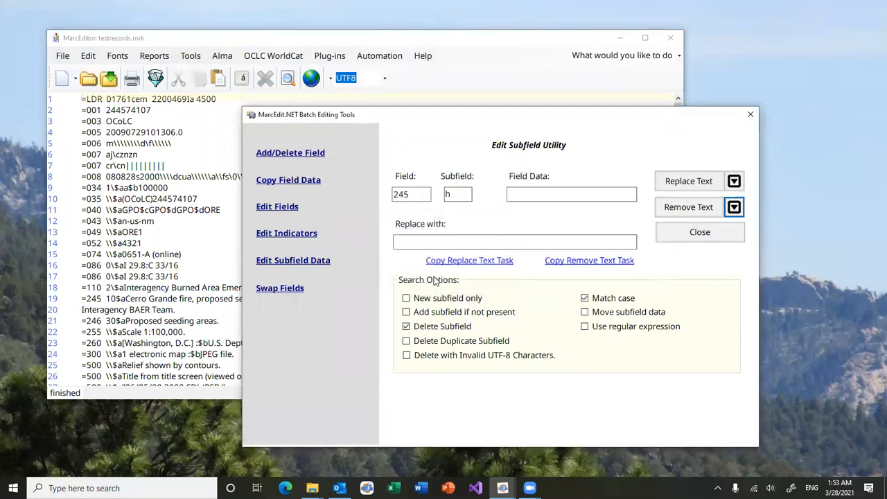
left_click(687, 206)
type("notepad")
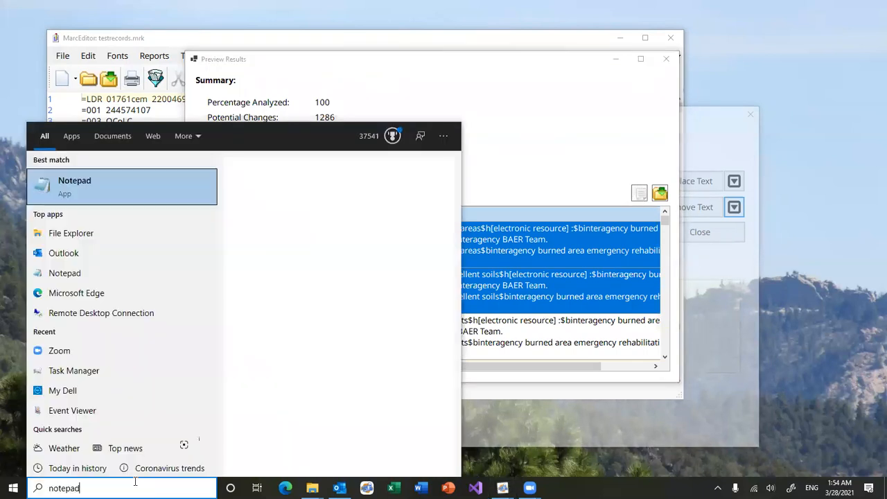
Start Notepad and paste sample preview rows into it.
left_click(75, 186)
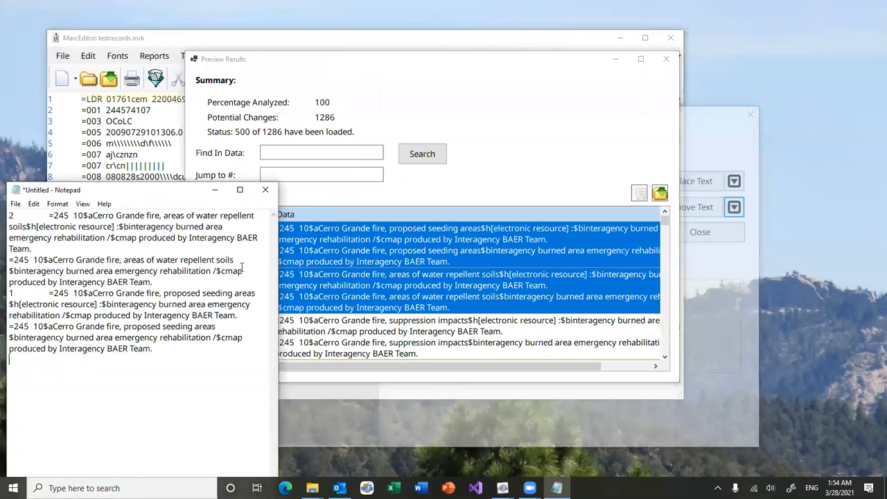
left_click(265, 188)
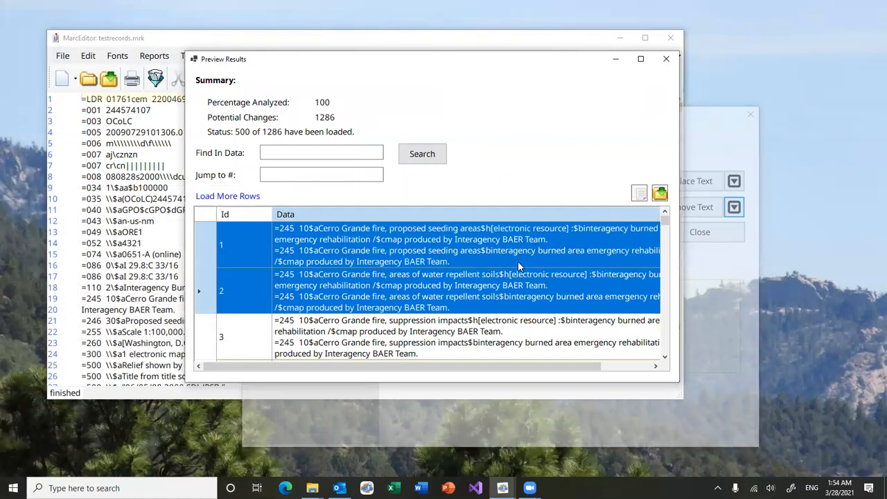
mouse_move(239, 136)
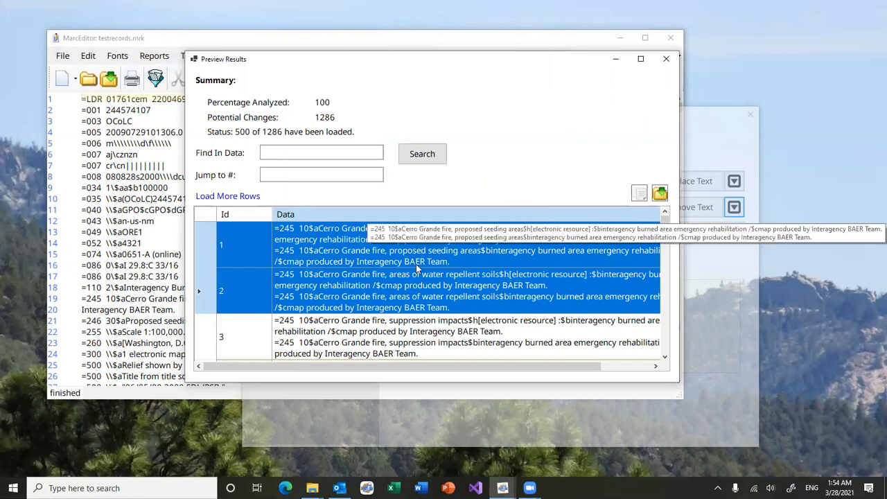
Use Load More Rows until all 1286 of 1286 preview records are loaded.
left_click(227, 196)
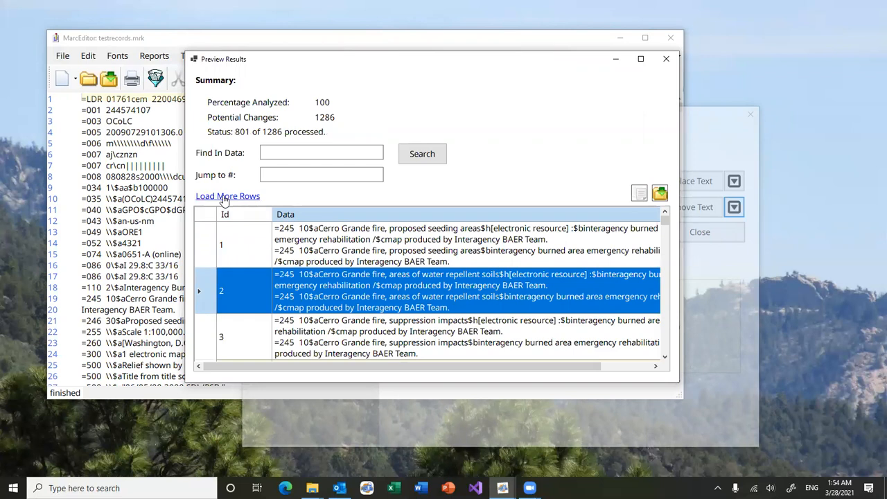
left_click(228, 196)
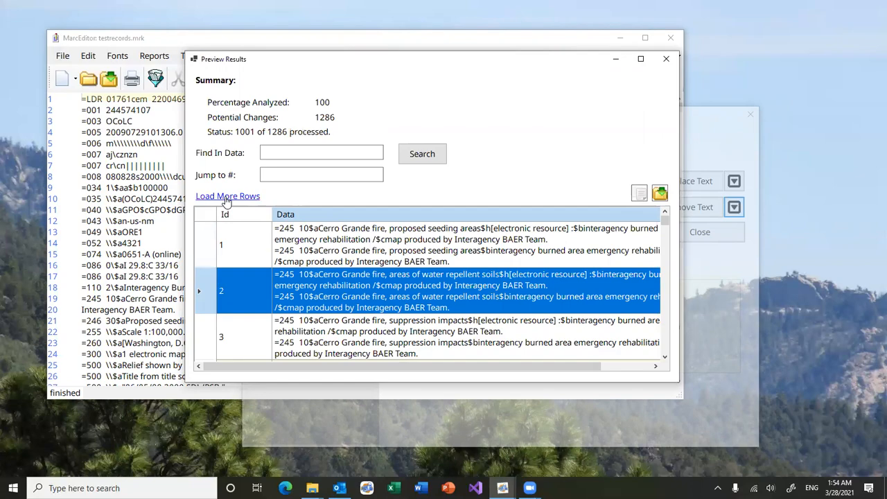
left_click(228, 195)
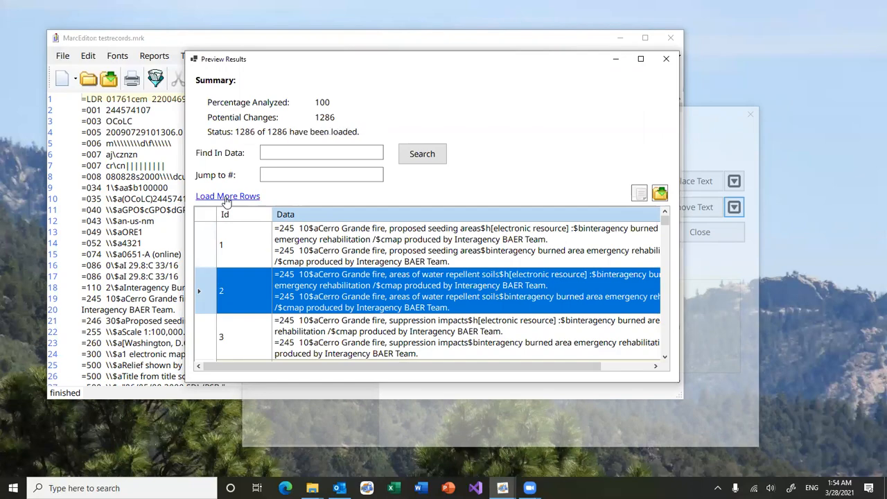
left_click(227, 196)
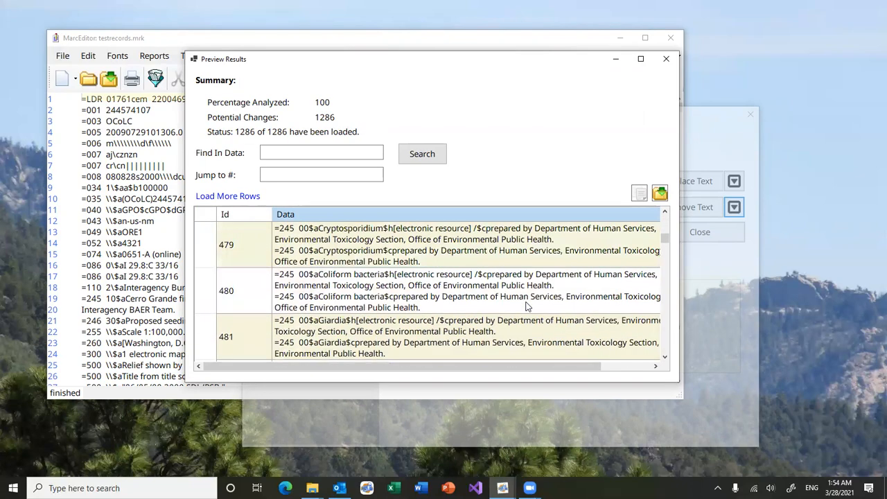
scroll("down", 3)
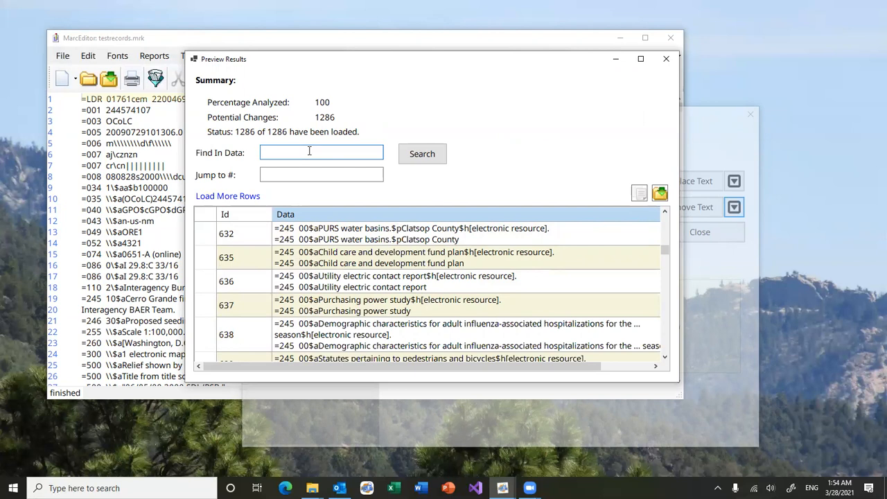
left_click(322, 175)
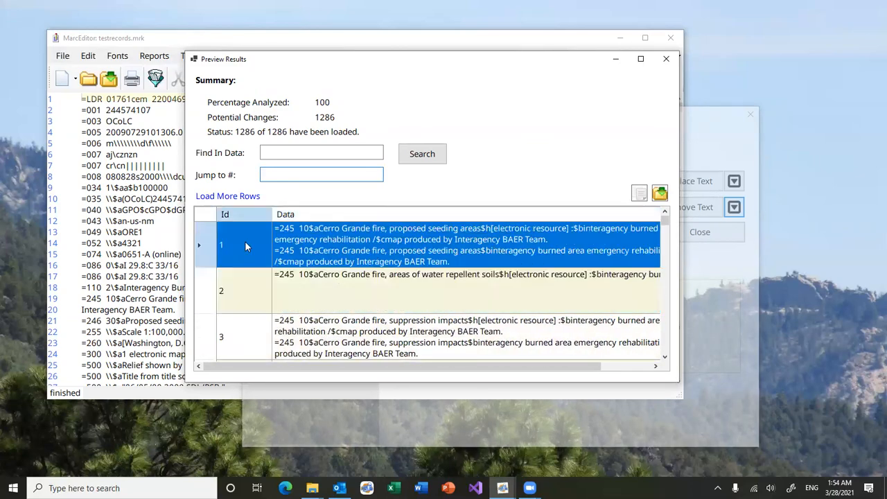
scroll("down", 3)
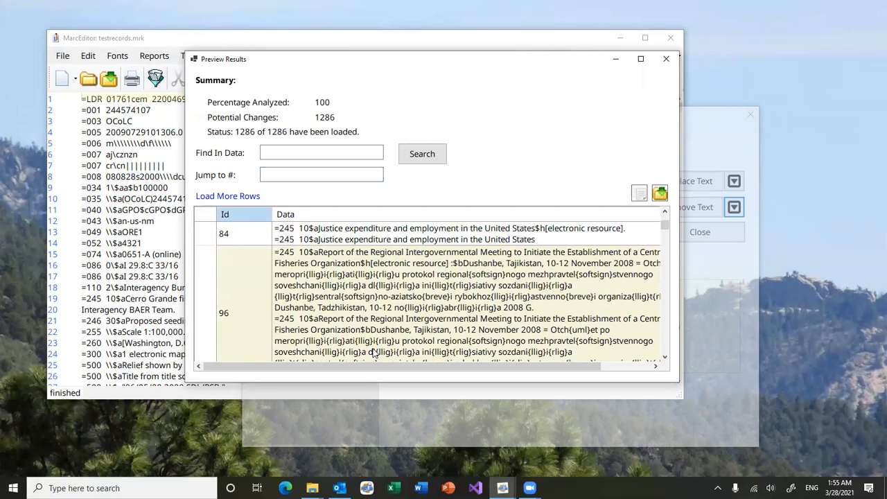
scroll("down", 3)
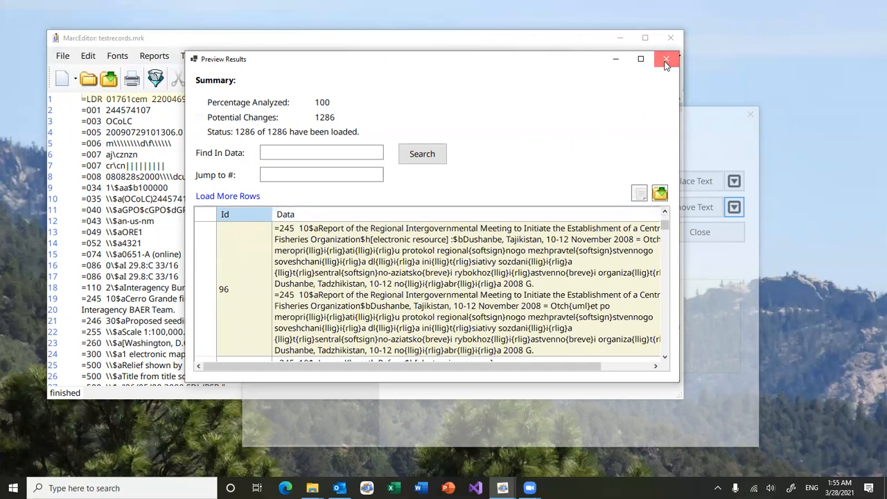
Dismiss Preview Results without applying and close Batch Editing Tools, leaving 245 $h intact.
left_click(665, 59)
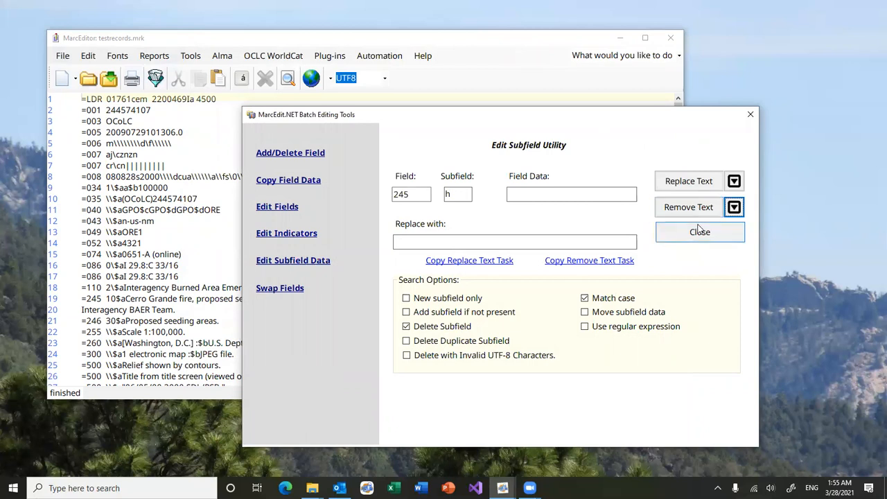
left_click(698, 232)
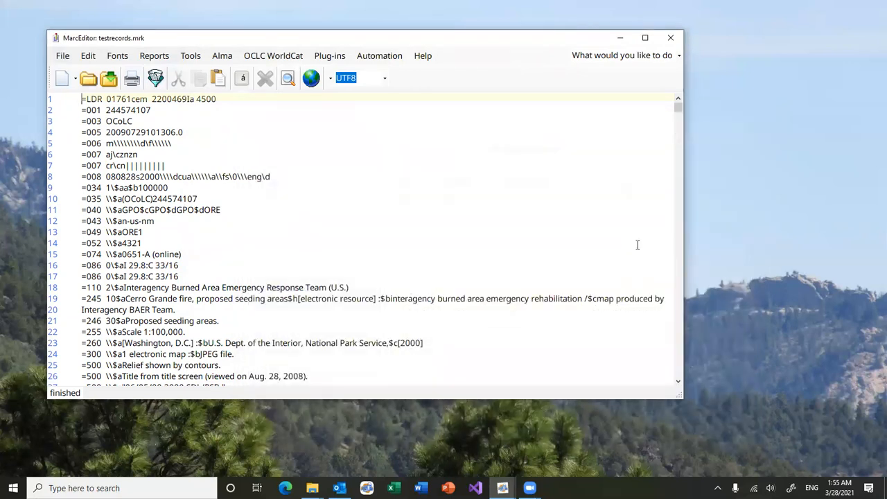
mouse_move(477, 248)
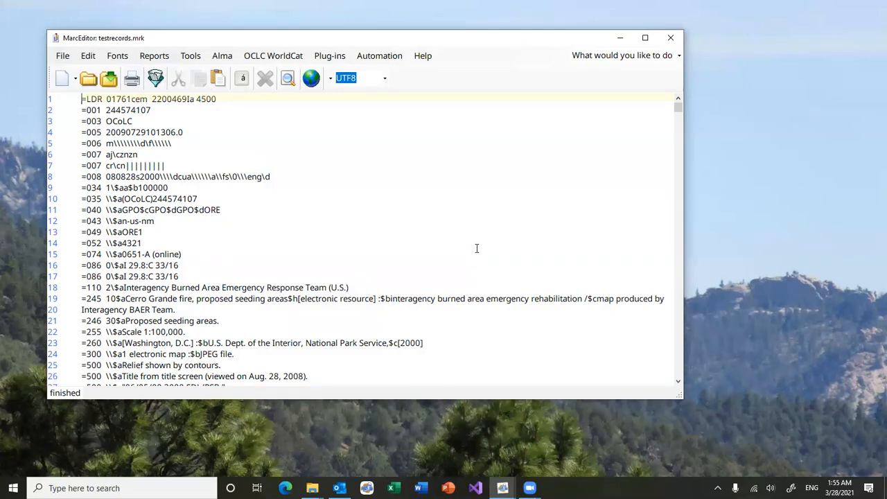
mouse_move(134, 77)
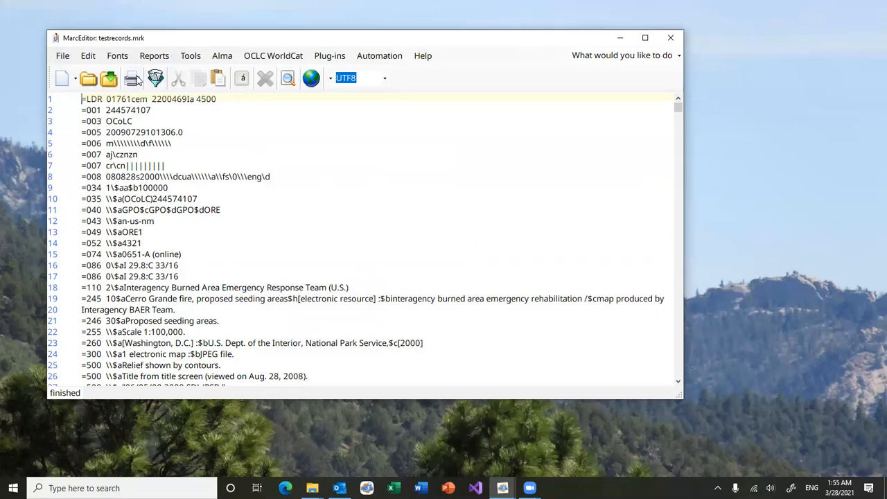
left_click(87, 55)
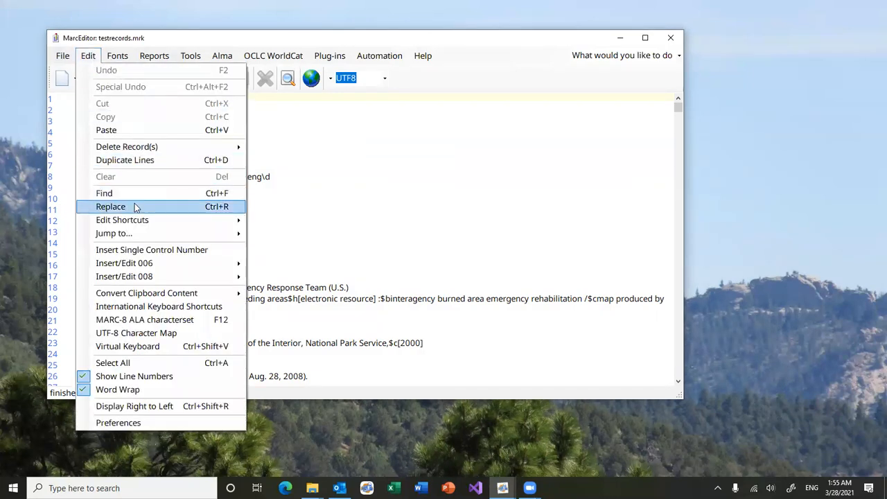
left_click(111, 206)
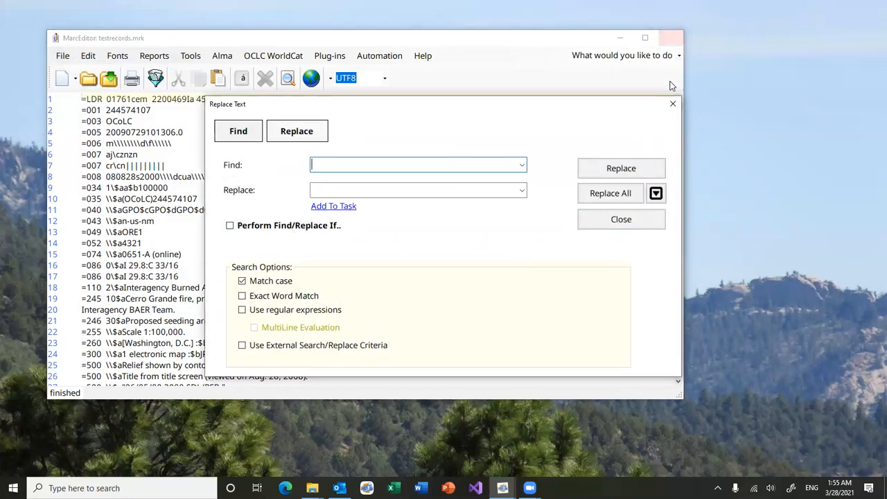
left_click(190, 56)
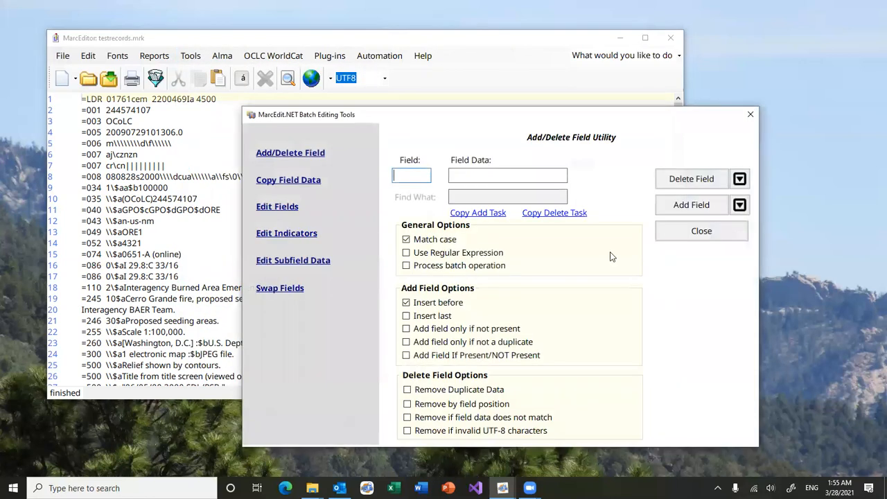
mouse_move(321, 193)
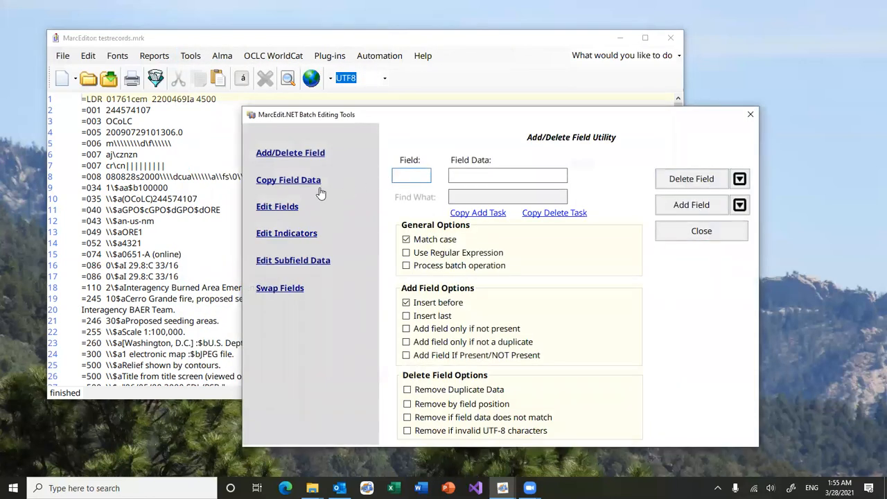
left_click(289, 180)
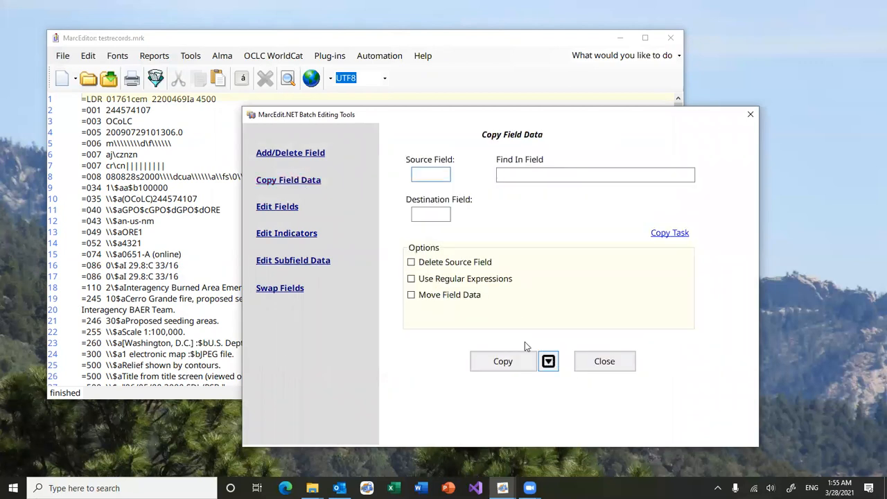
left_click(277, 206)
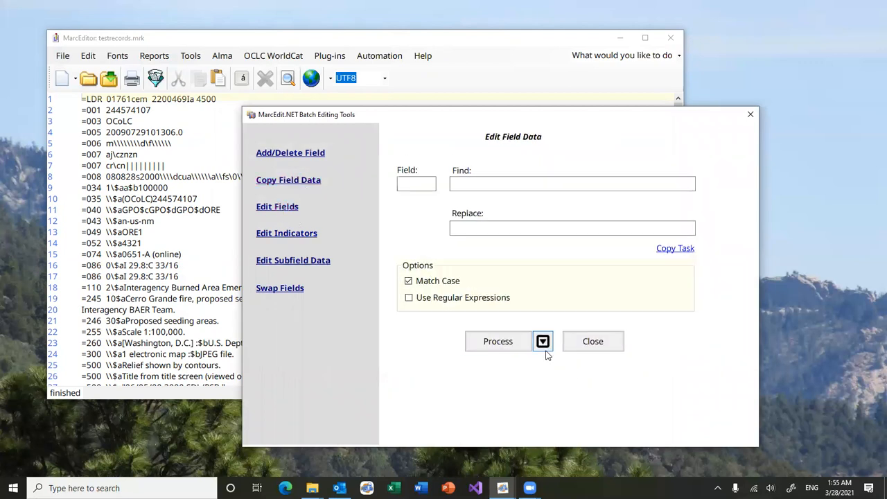
left_click(285, 233)
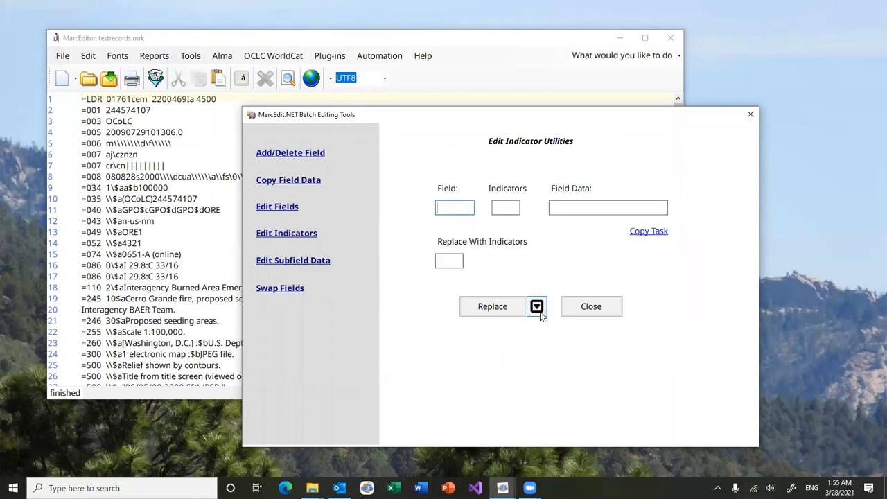
left_click(293, 261)
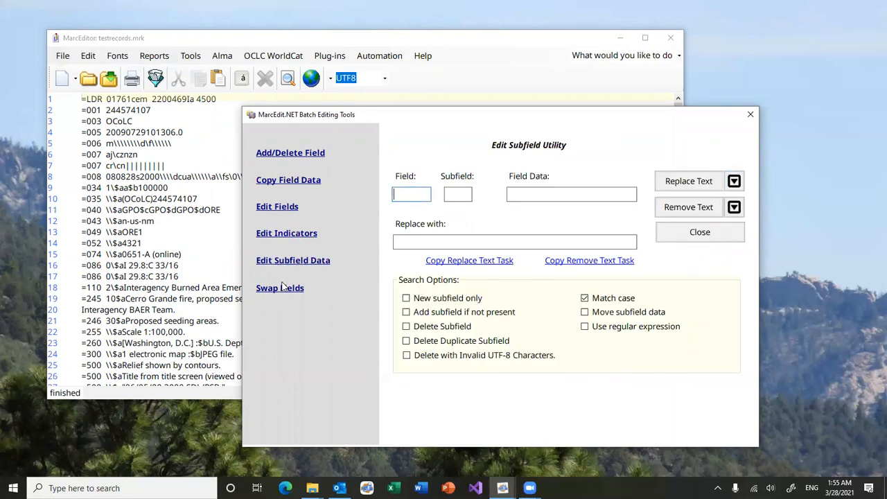
left_click(280, 287)
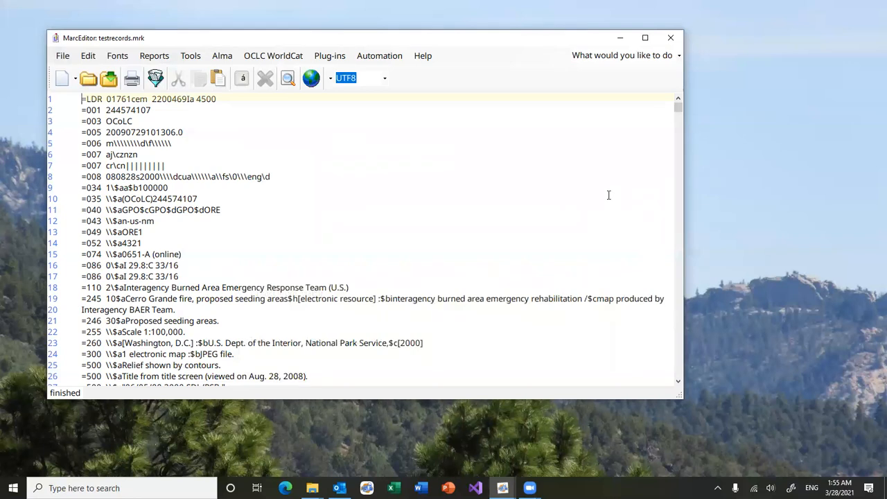
left_click(82, 99)
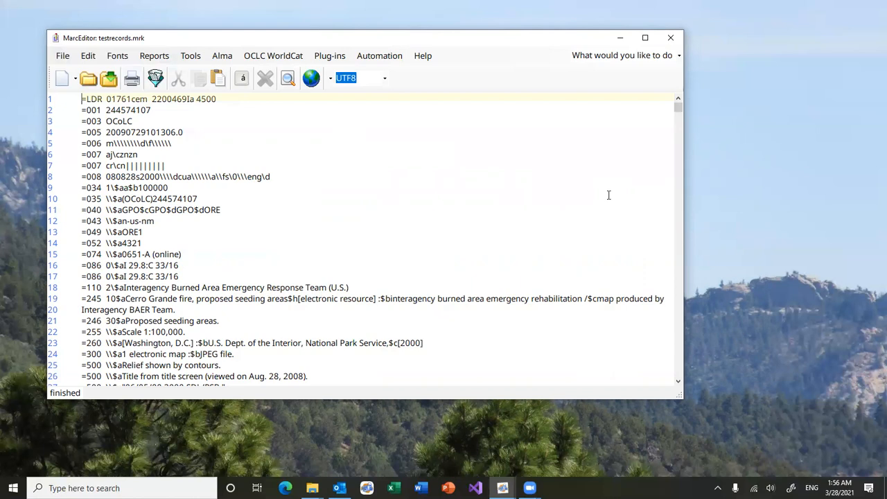
mouse_move(574, 148)
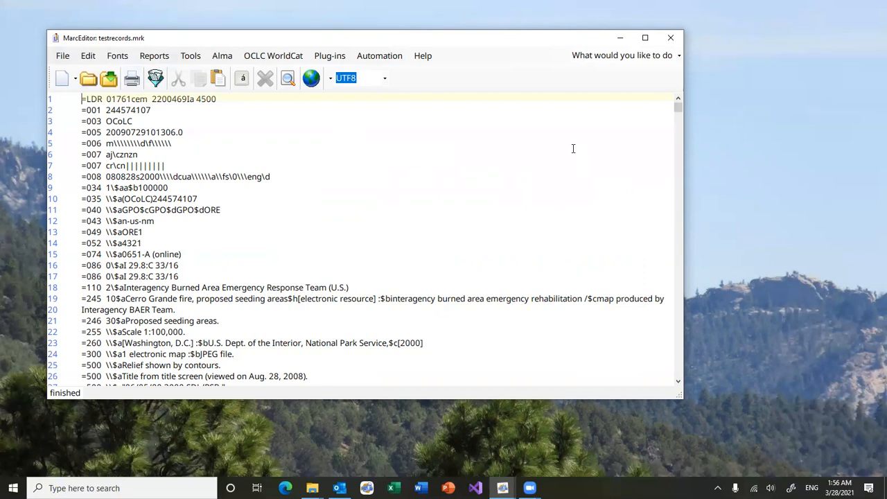
mouse_move(568, 139)
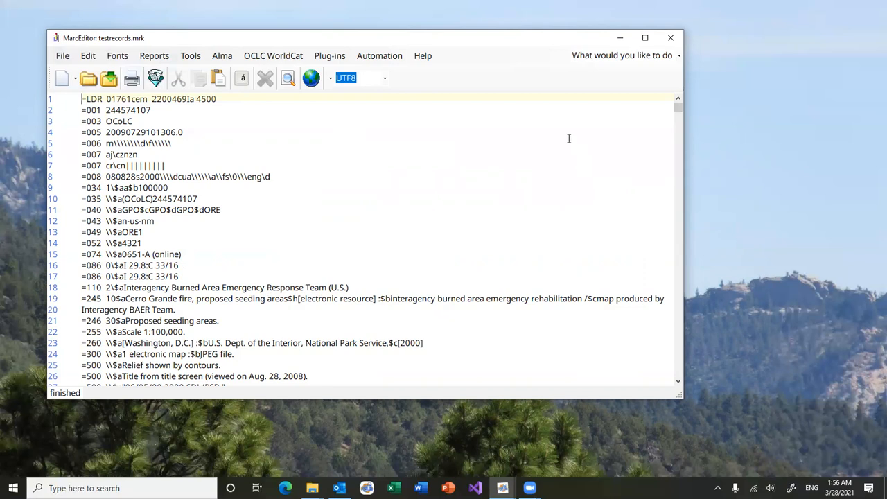
mouse_move(563, 125)
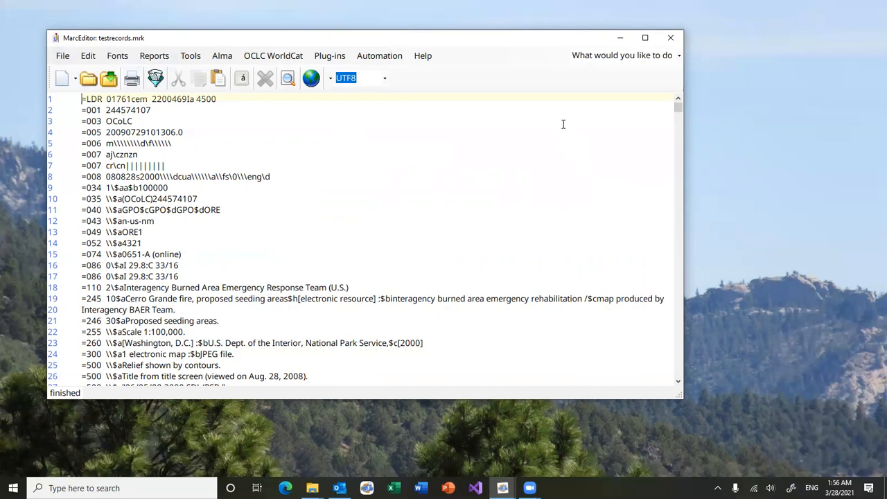
mouse_move(494, 30)
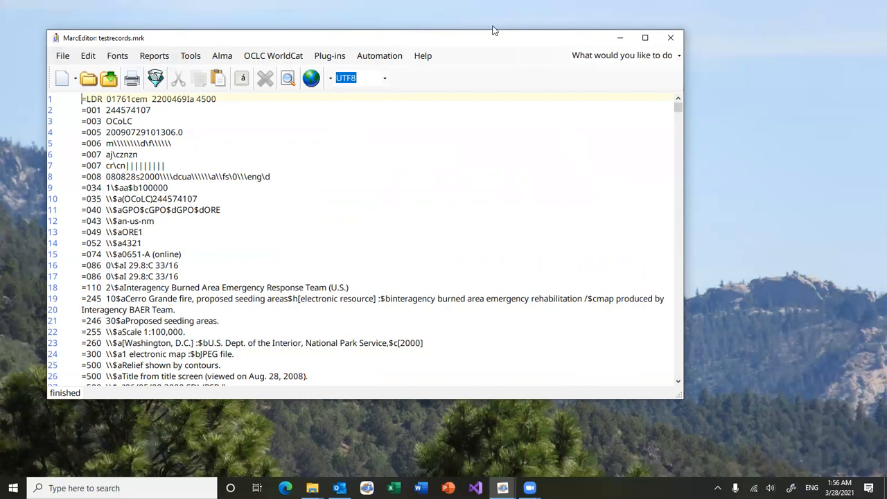